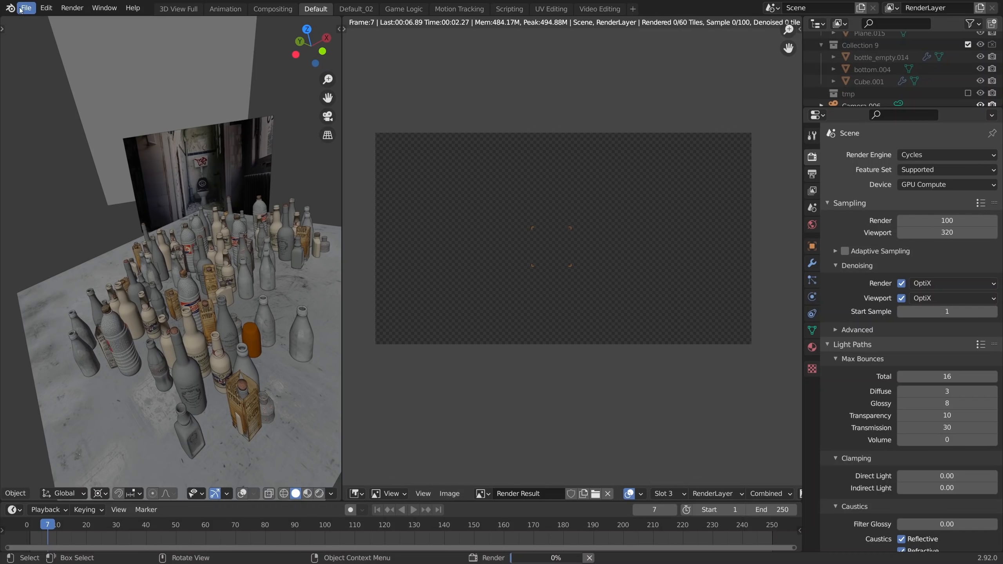
Step: Render the glass bottles frame in Blender 2.92 Cycles, then open the scene in the 3.0 Alpha build
click(27, 8)
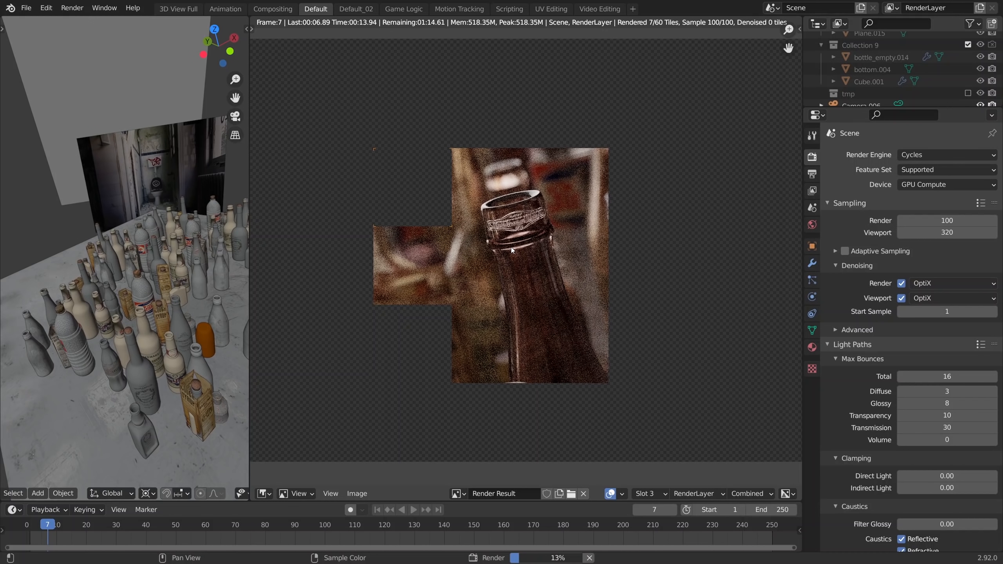
scroll(down, 3)
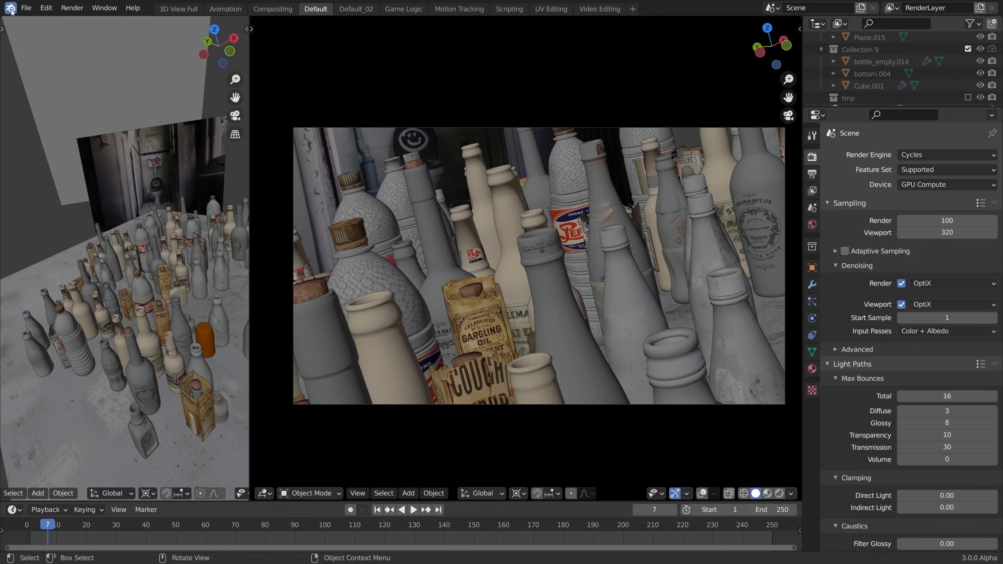
Step: Dismiss the splash screen and render the bottle scene frame with Cycles X via Render Image
click(11, 8)
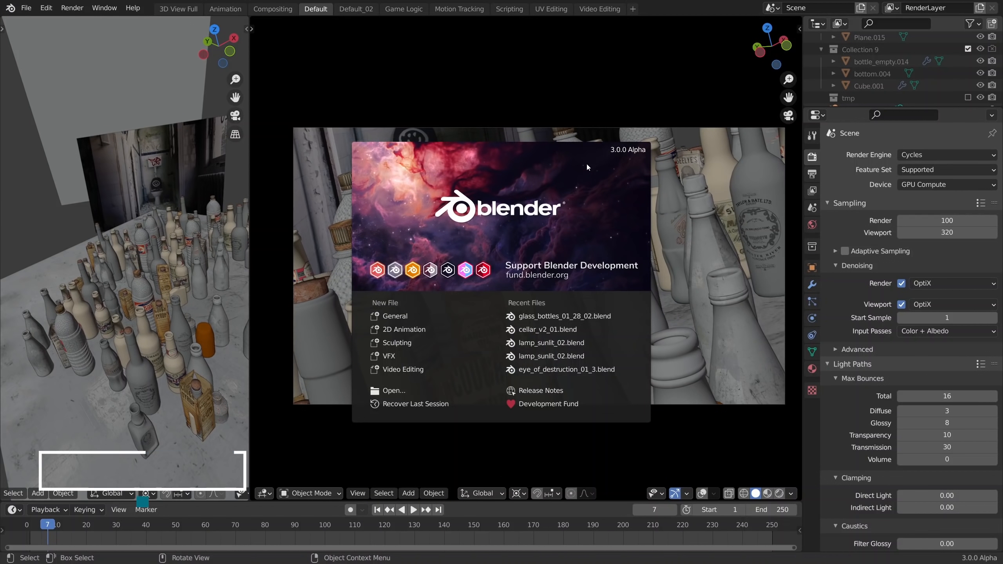
click(71, 8)
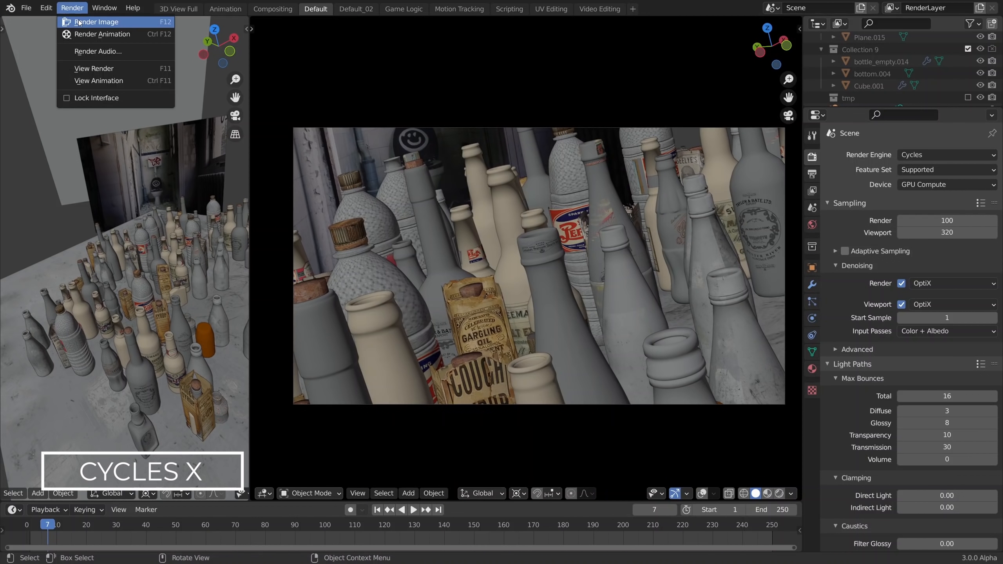
click(96, 21)
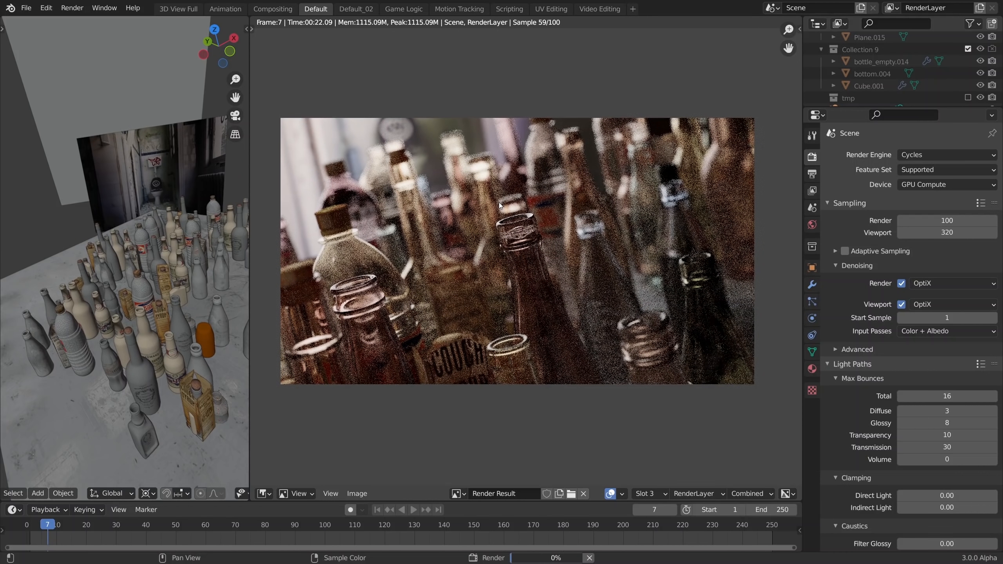
mouse_move(539, 84)
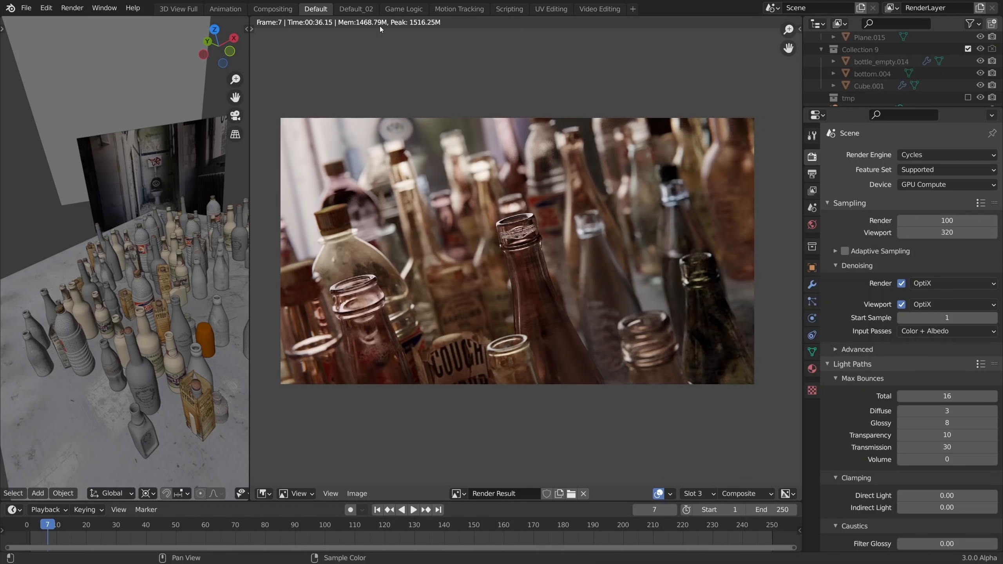
mouse_move(569, 196)
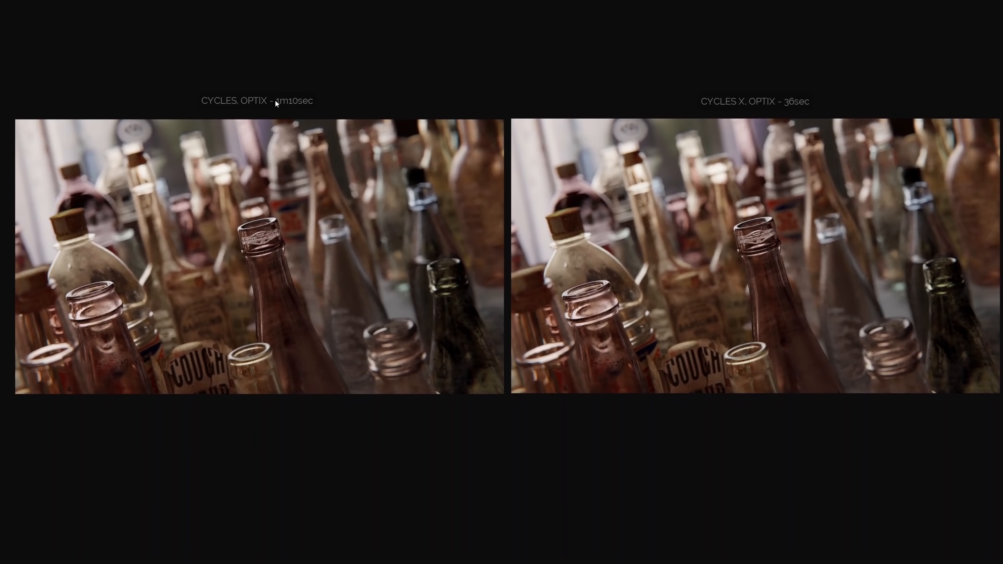
mouse_move(760, 73)
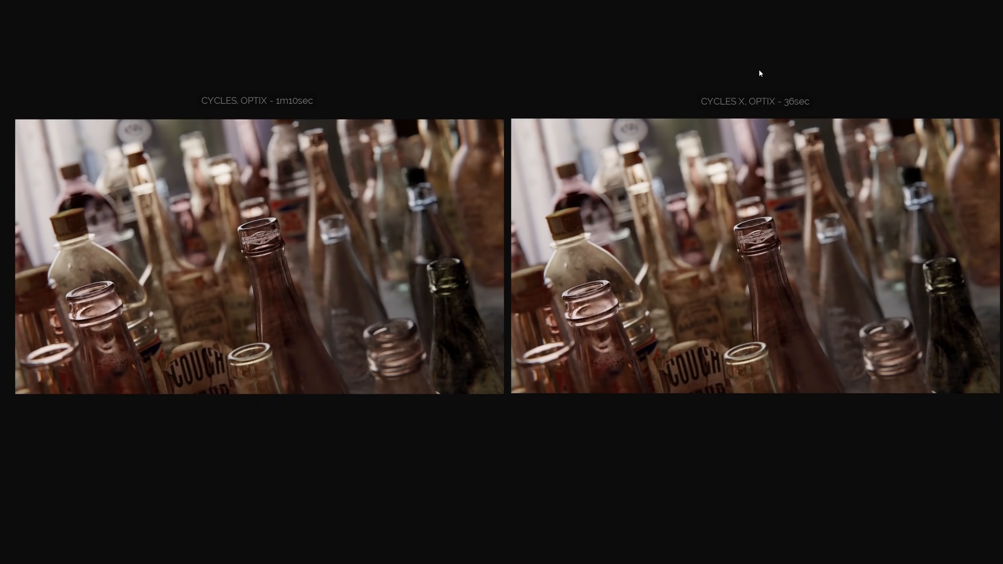
mouse_move(792, 110)
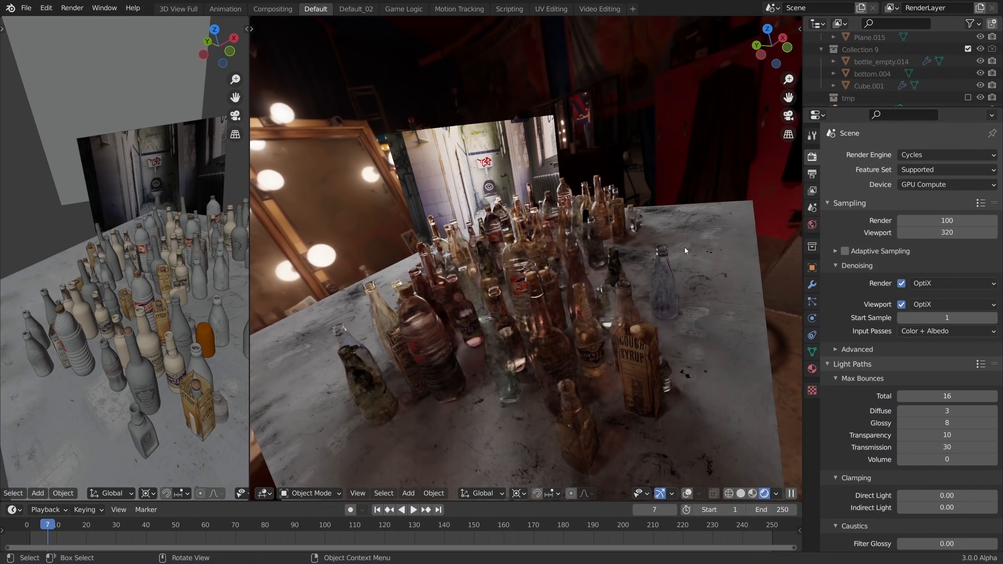
Step: Enable Adaptive Sampling in the Sampling panel and show the bottle render result again
click(845, 250)
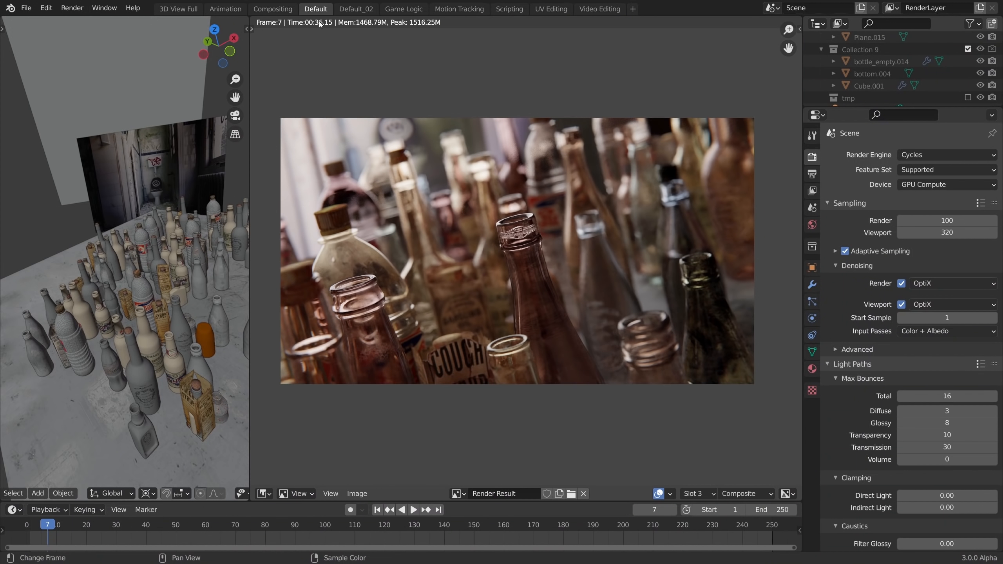
click(696, 493)
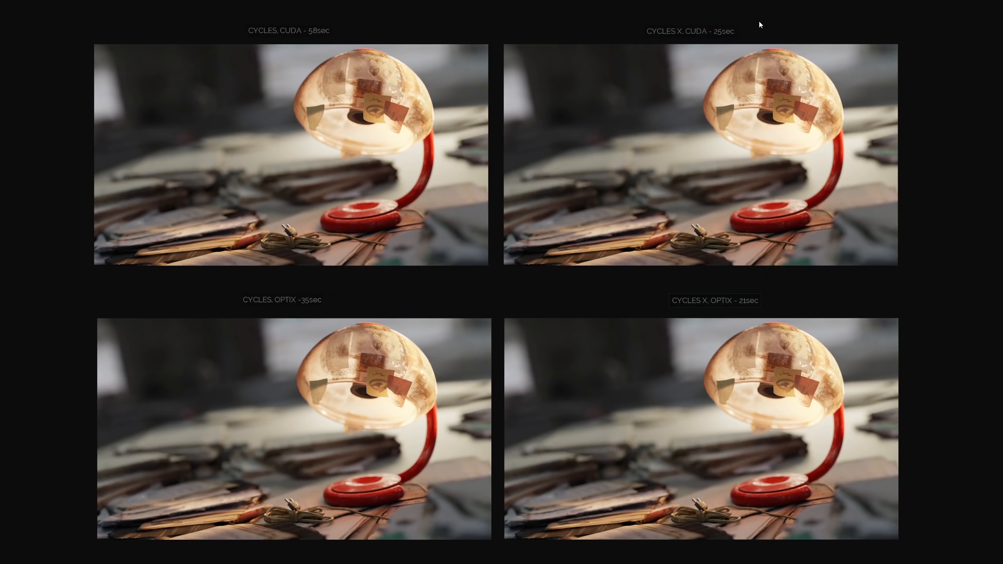
mouse_move(312, 310)
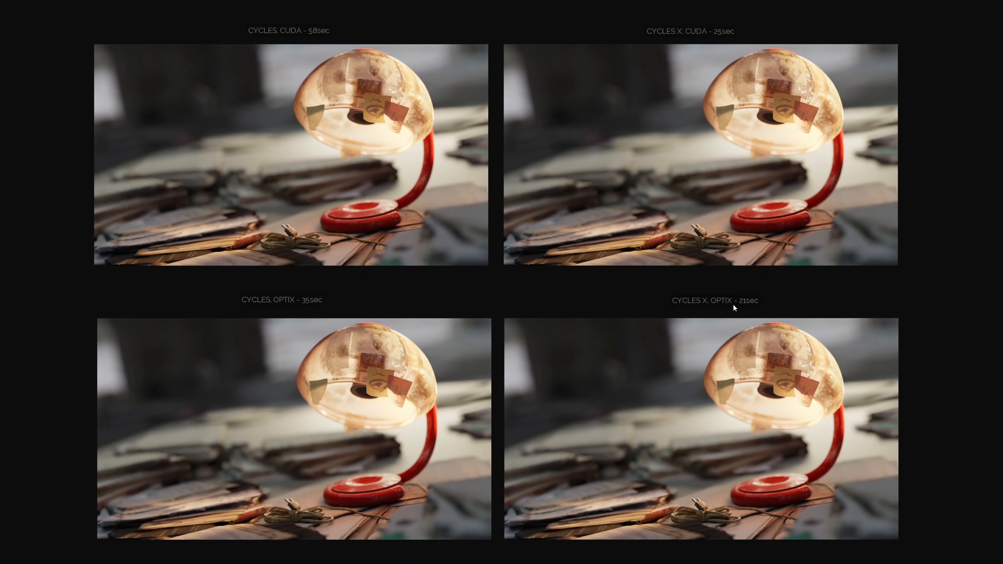
mouse_move(769, 319)
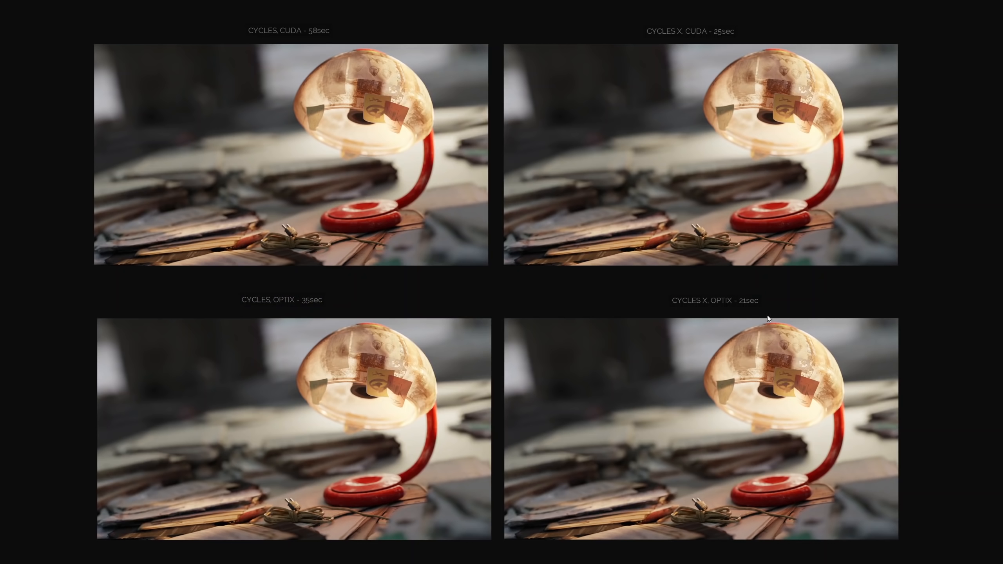
mouse_move(996, 316)
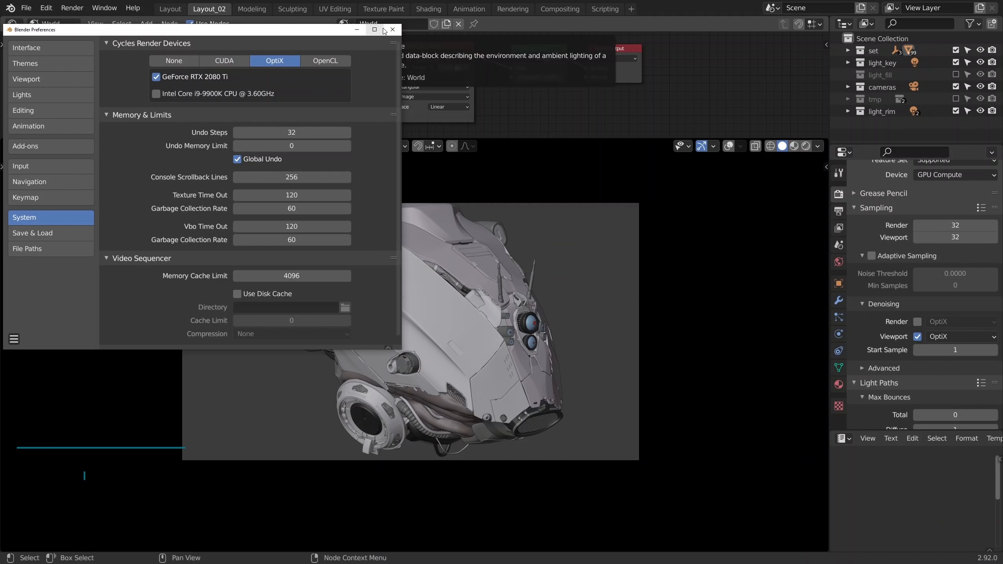
Step: Close Preferences, render the robot head in Blender 2.92, and open it in 3.0 Alpha
click(392, 29)
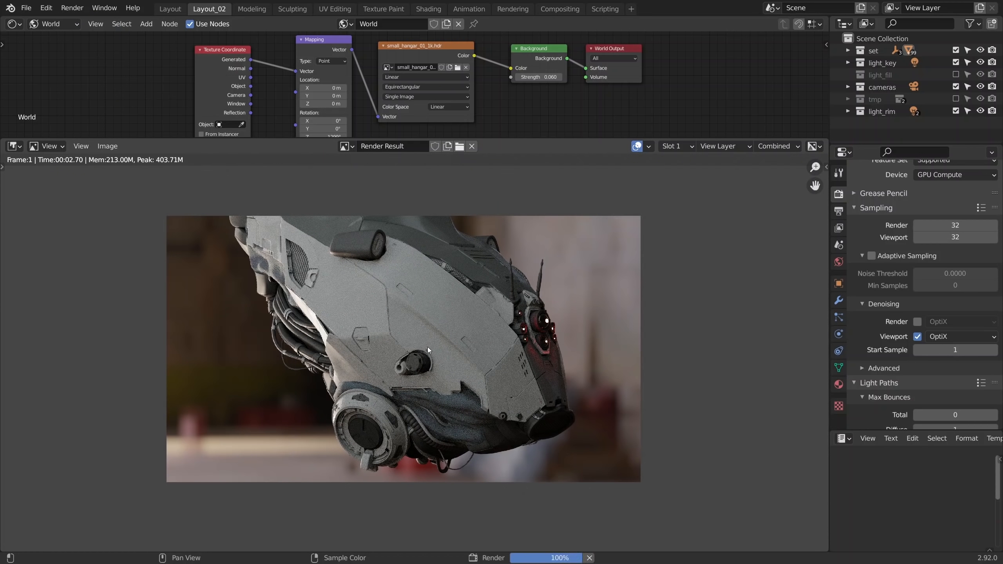
mouse_move(417, 351)
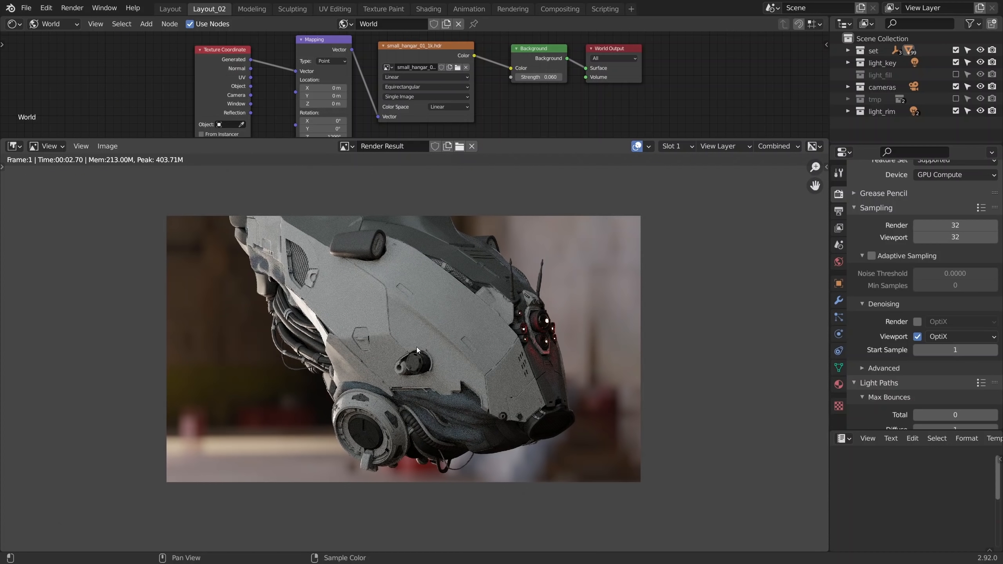
click(917, 321)
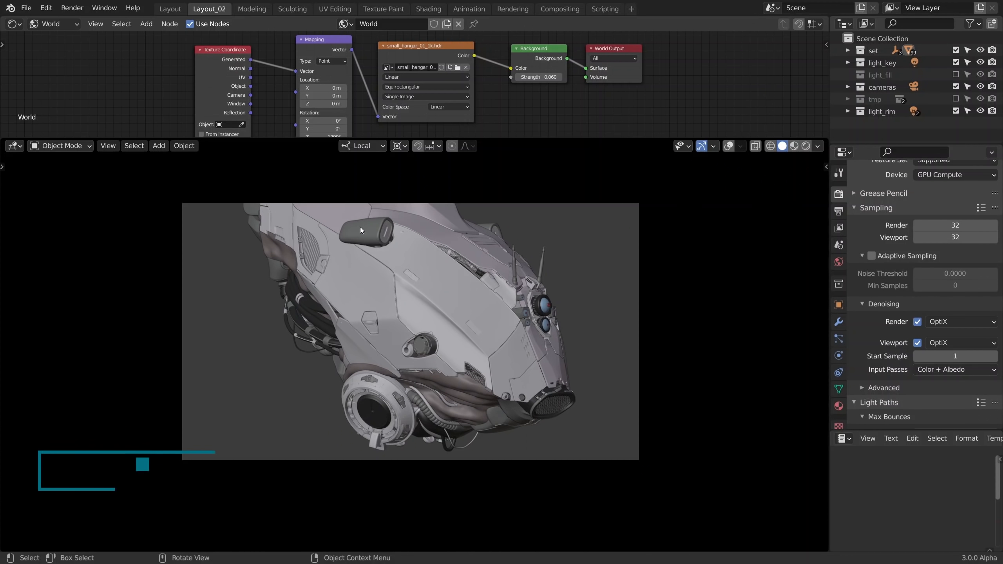
Step: Render the robot helmet frame in Blender 3.0 alpha with Cycles X using F12
key(F12)
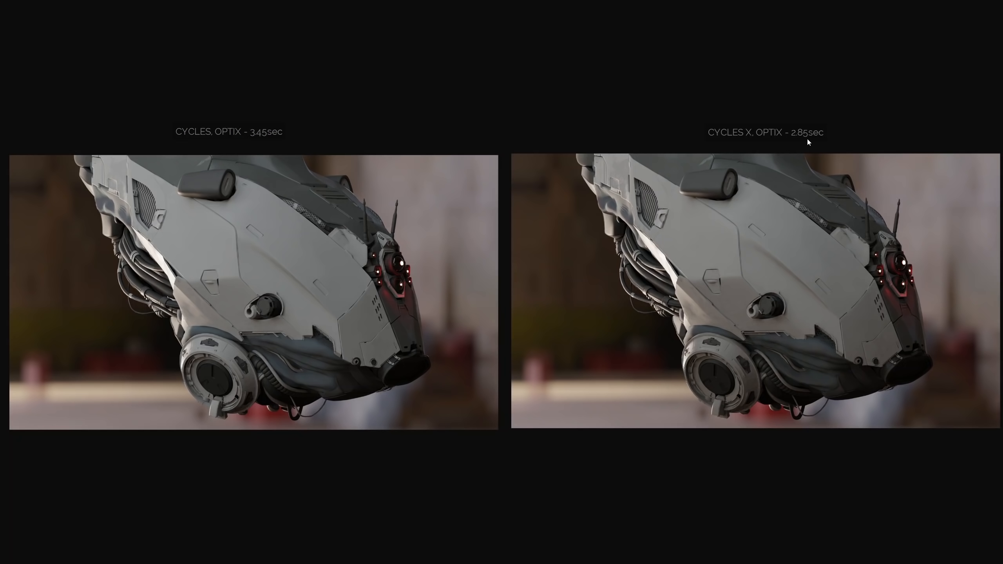
mouse_move(816, 142)
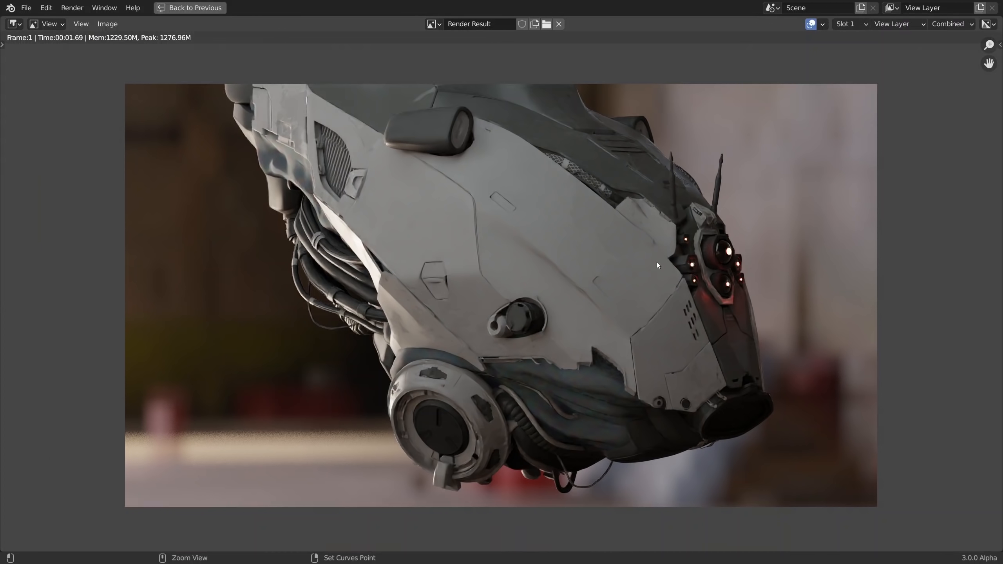
Step: Leave the full-screen helmet render and return to the layout via Back to Previous
click(190, 7)
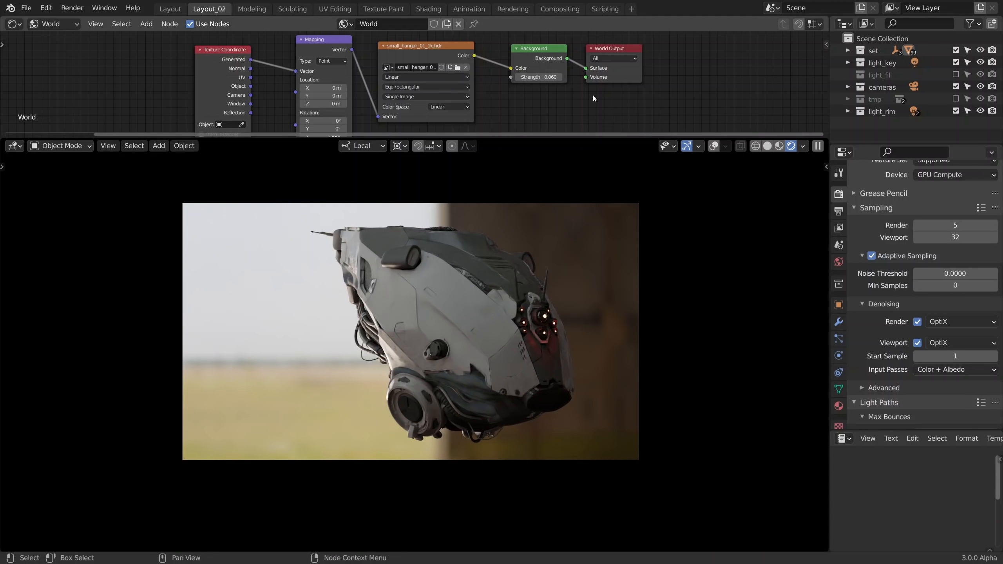
Step: Select the robot's white plastic body and set its Principled BSDF Base Color to red
click(55, 24)
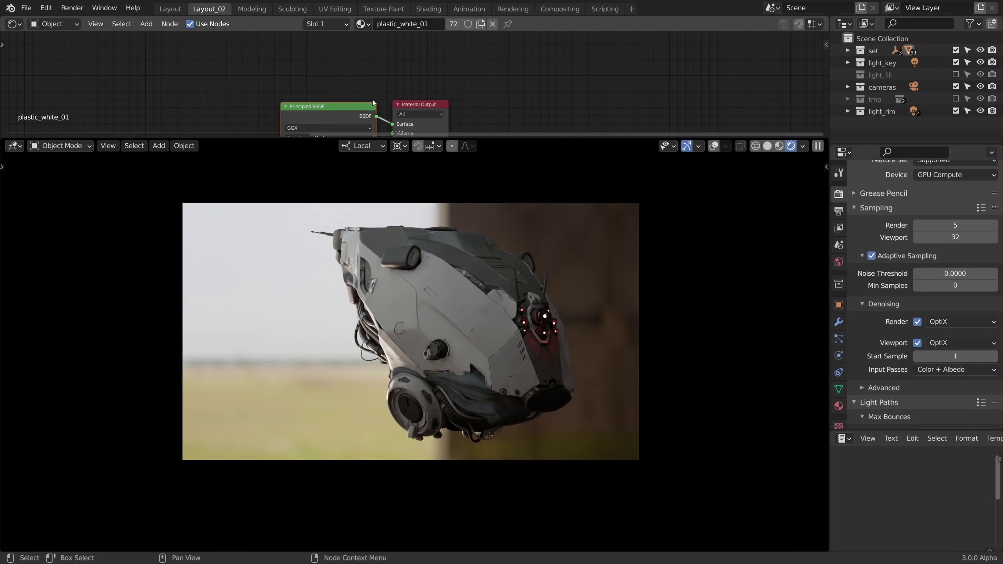
click(421, 98)
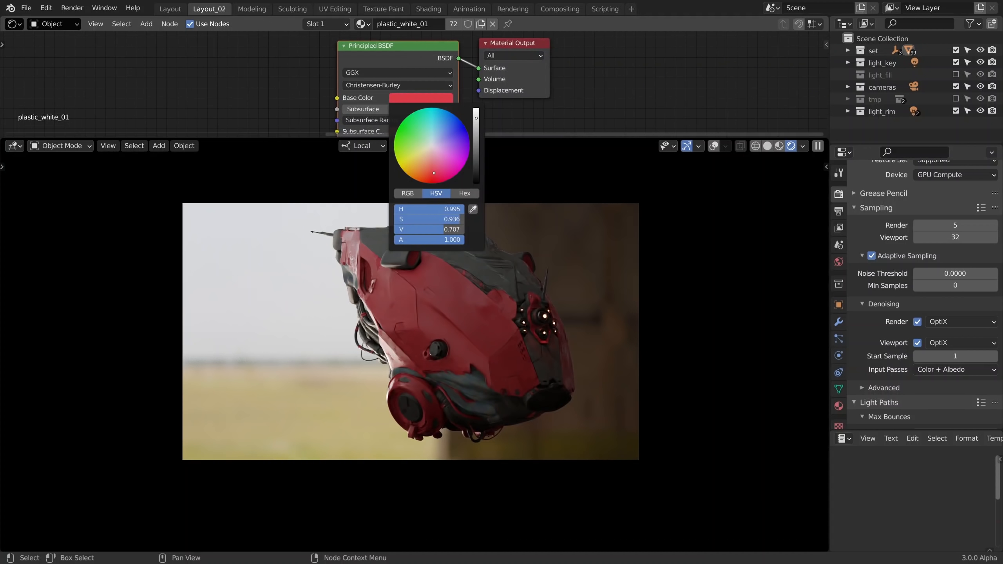
click(413, 135)
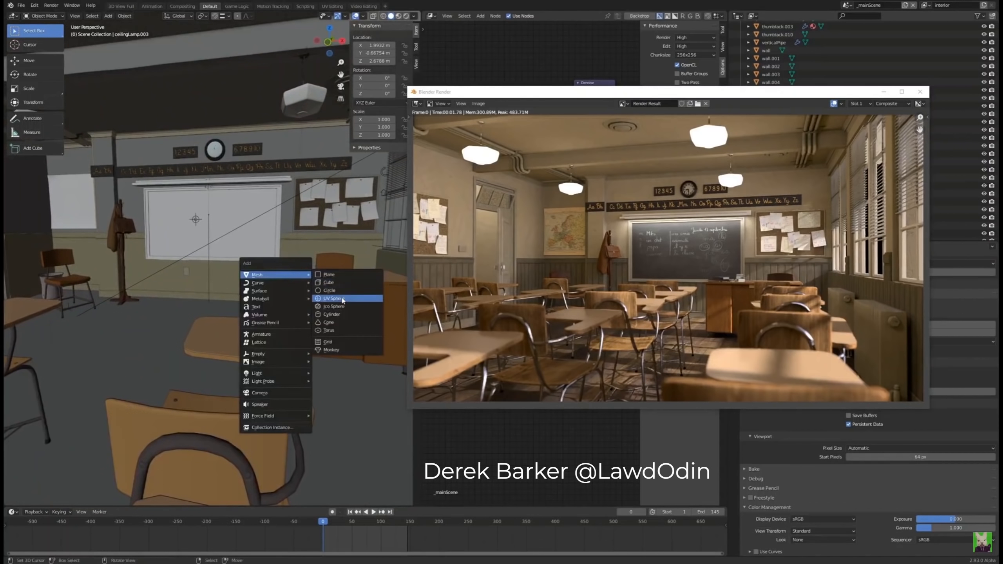
Step: Add a UV Sphere mesh to the classroom scene from Add > Mesh
click(331, 350)
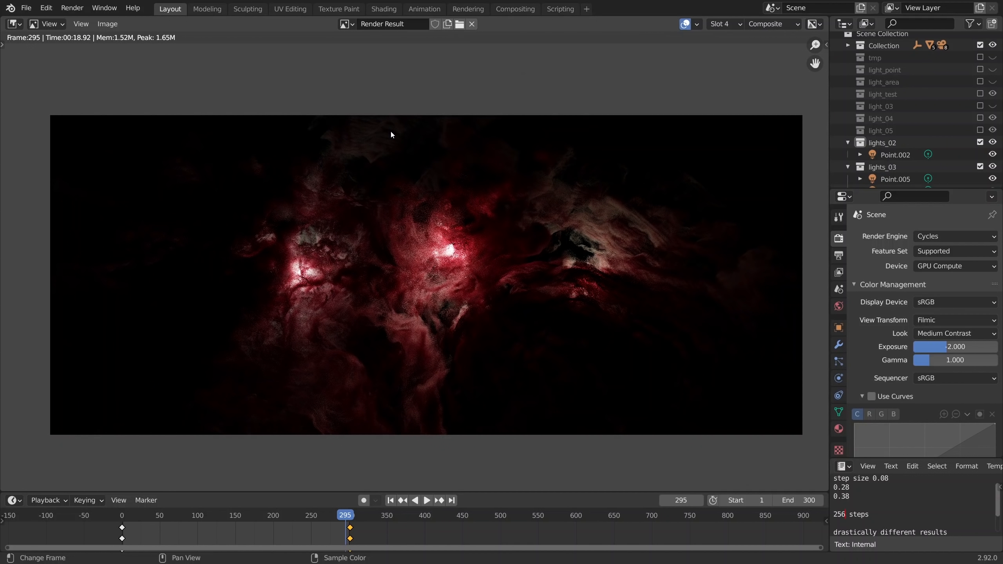
mouse_move(72, 44)
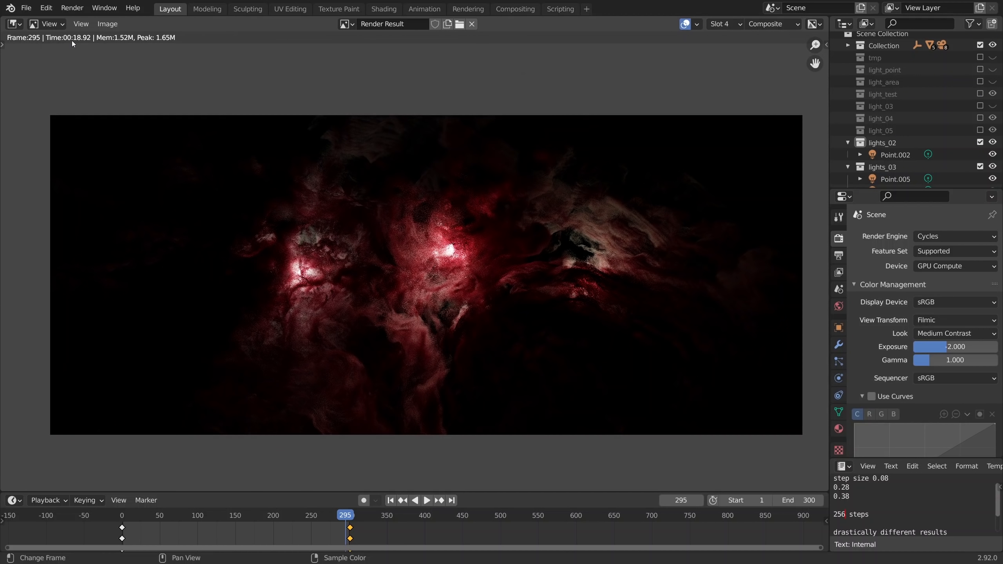
mouse_move(597, 277)
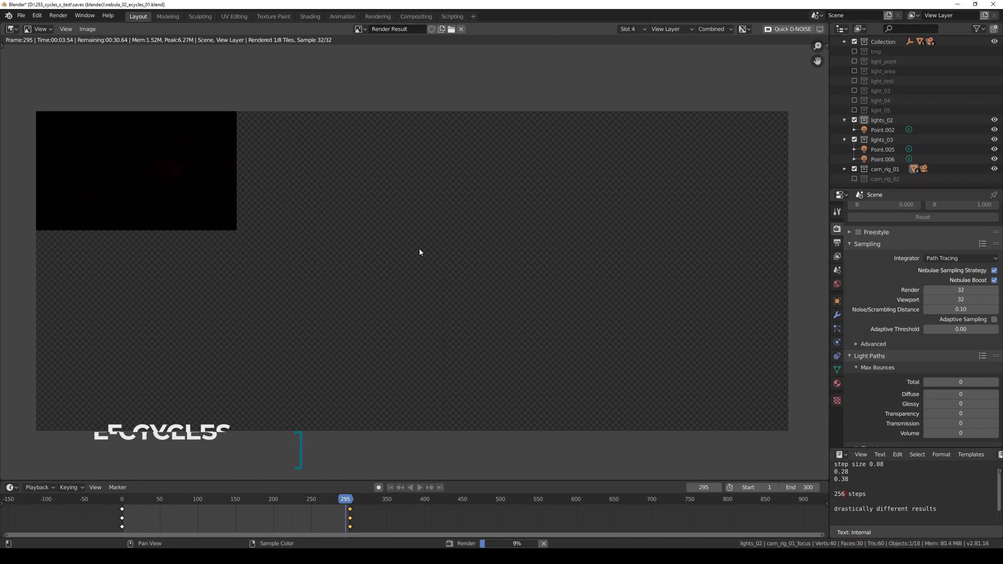
mouse_move(383, 242)
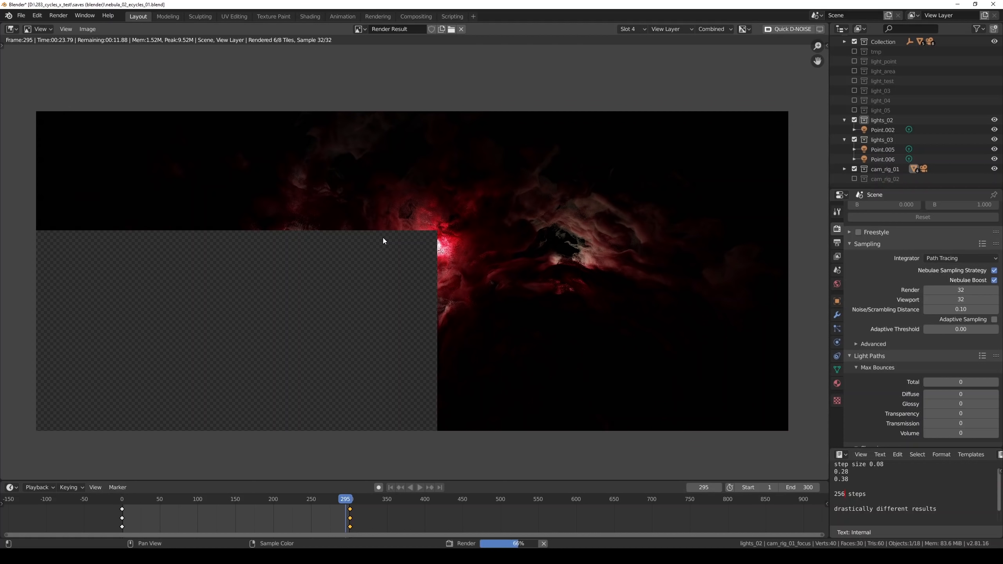
mouse_move(381, 239)
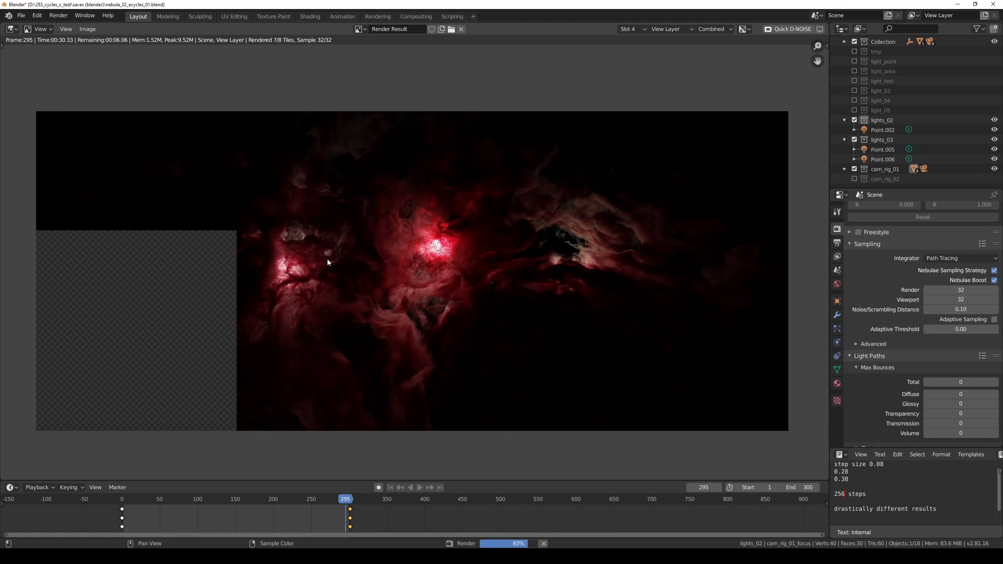
mouse_move(318, 248)
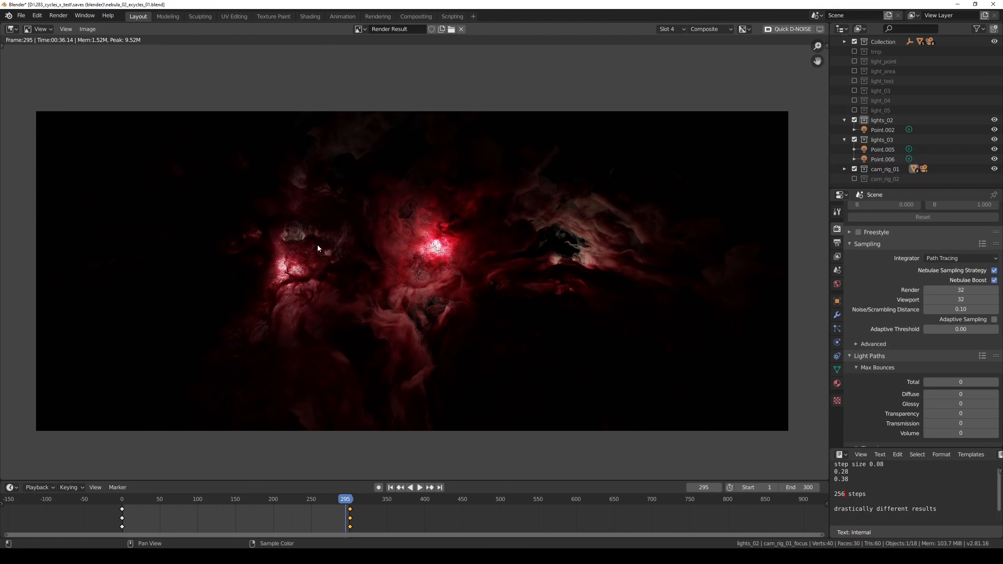
mouse_move(427, 260)
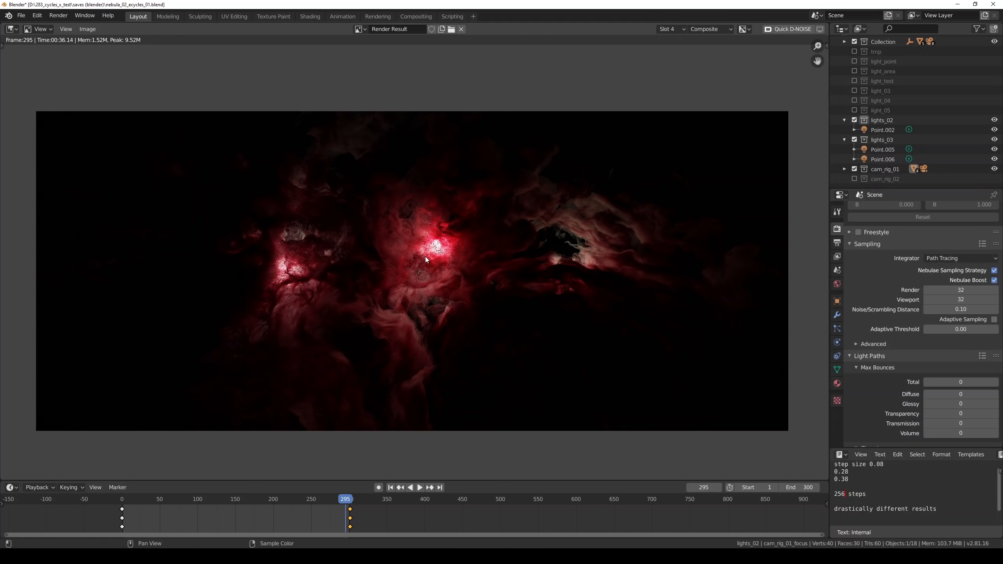
mouse_move(463, 253)
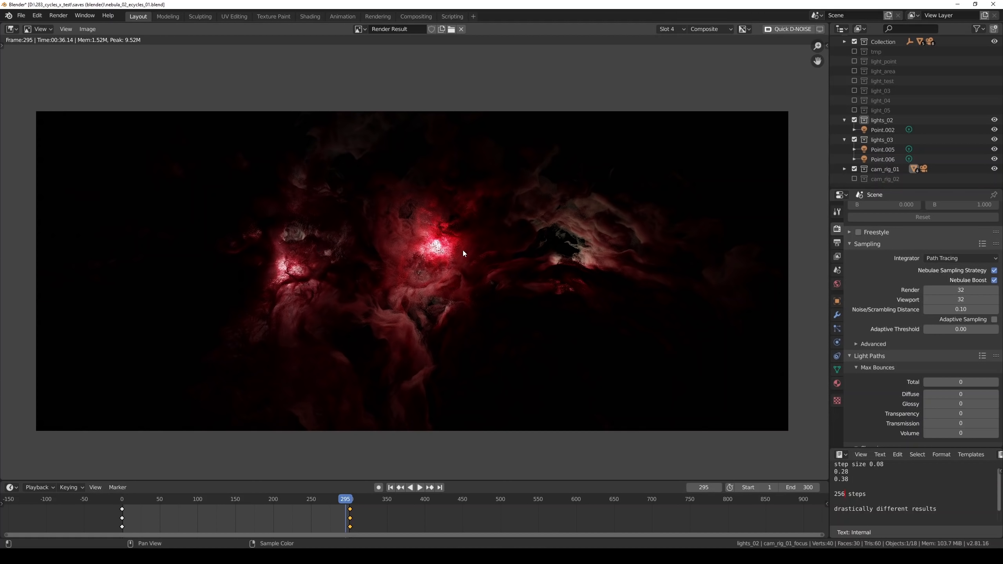
mouse_move(468, 245)
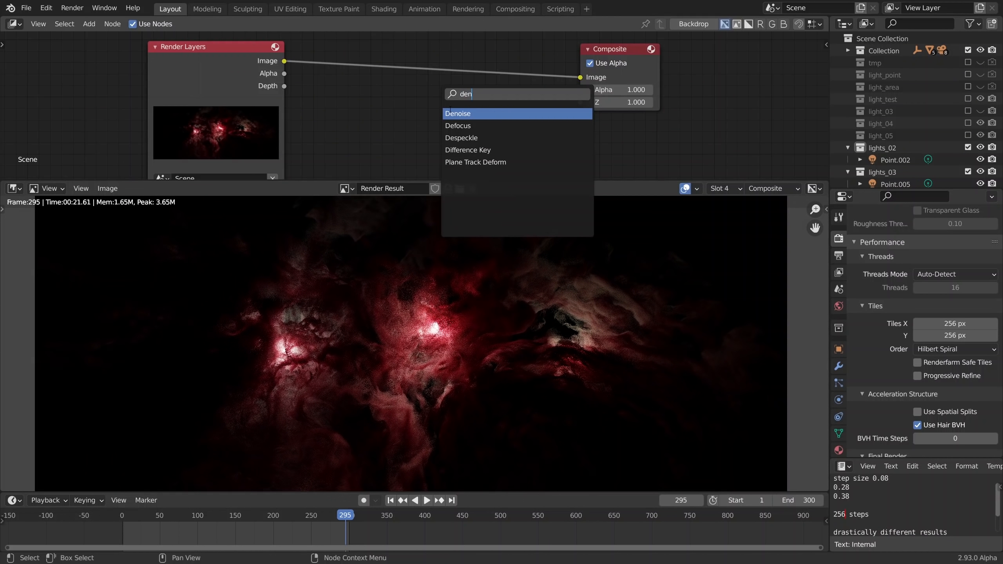
Step: Add a Denoise node and drop it onto the Render Layers-to-Composite link
click(457, 113)
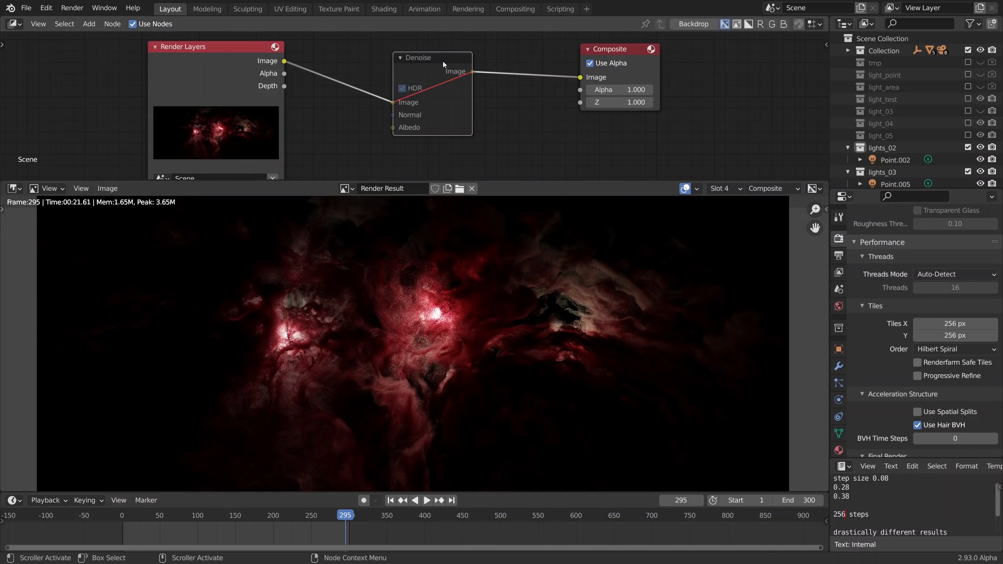
click(418, 57)
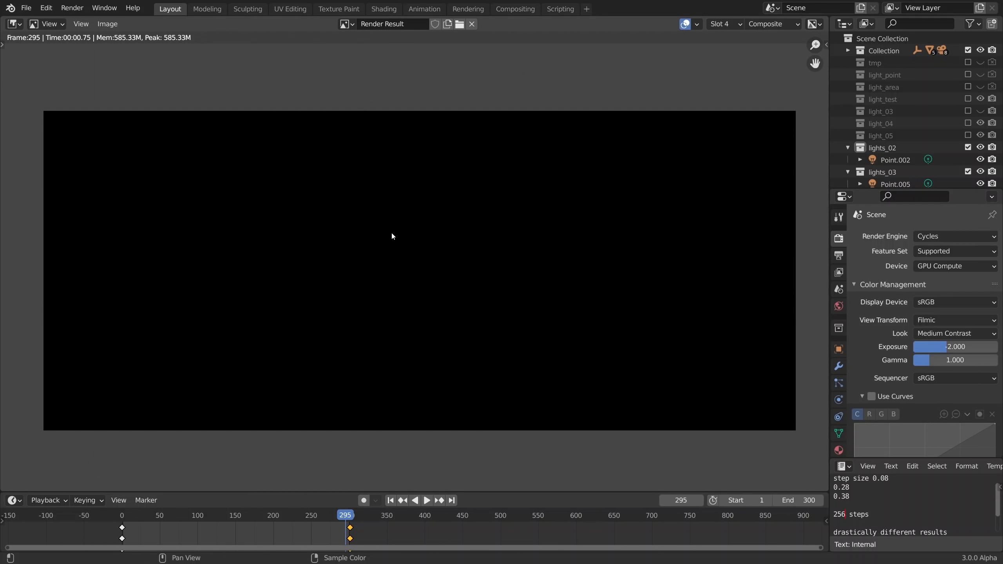
mouse_move(408, 232)
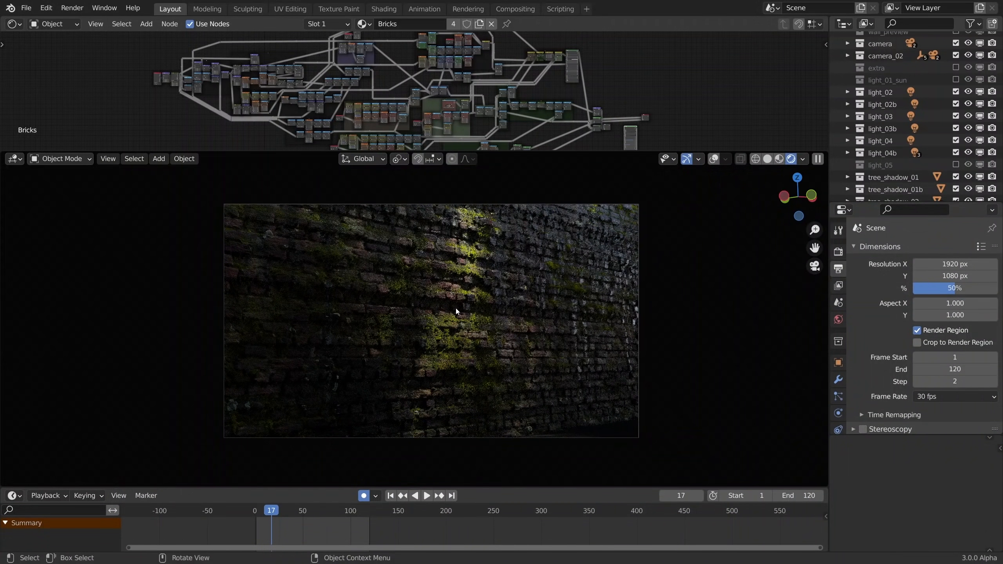
Step: Open the Render menu and switch the brick wall scene's render engine to Eevee
click(71, 8)
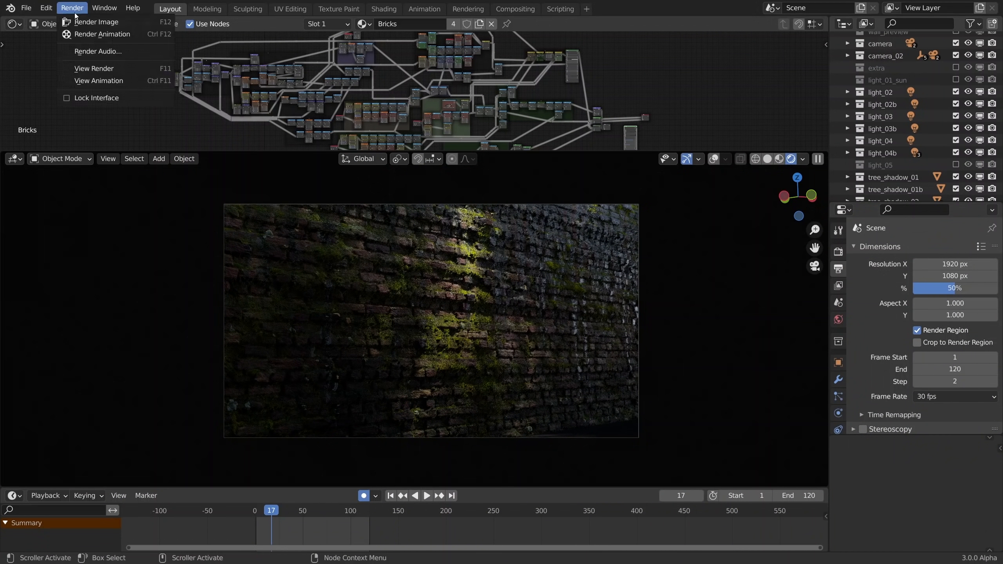
click(96, 21)
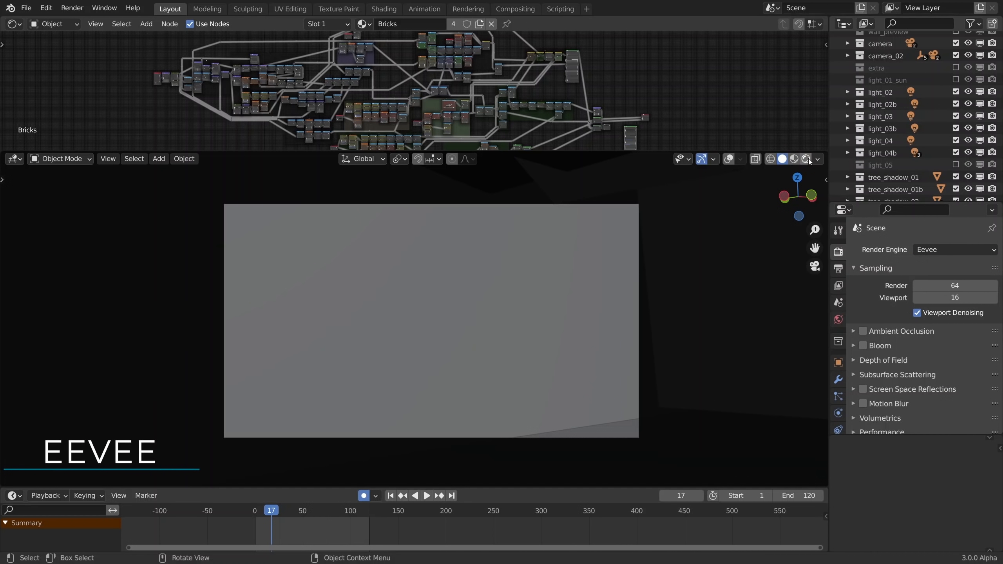
Step: Preview the wall in Eevee Rendered shading and exclude the tree shadow collections
click(807, 159)
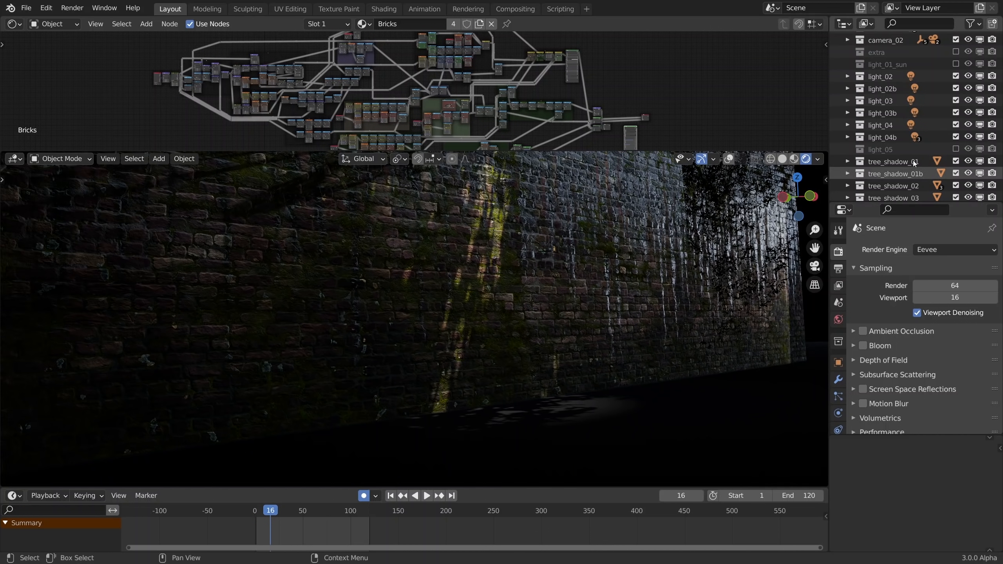
scroll(down, 3)
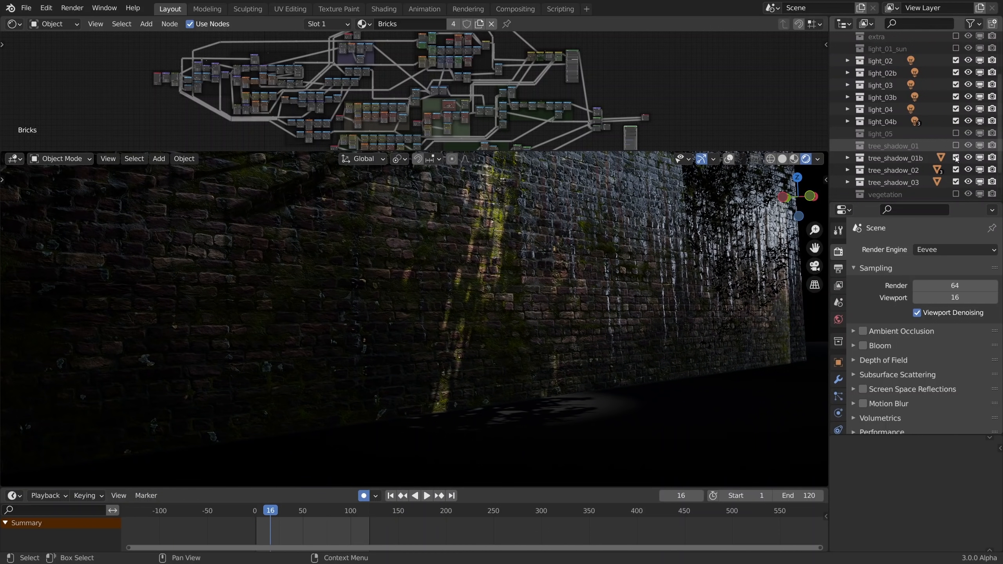
click(980, 146)
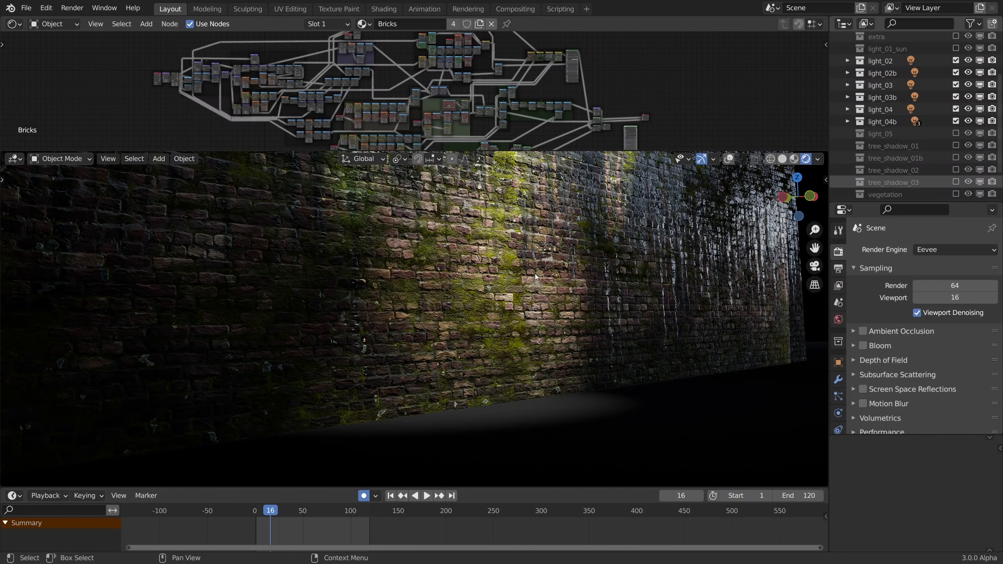
mouse_move(516, 290)
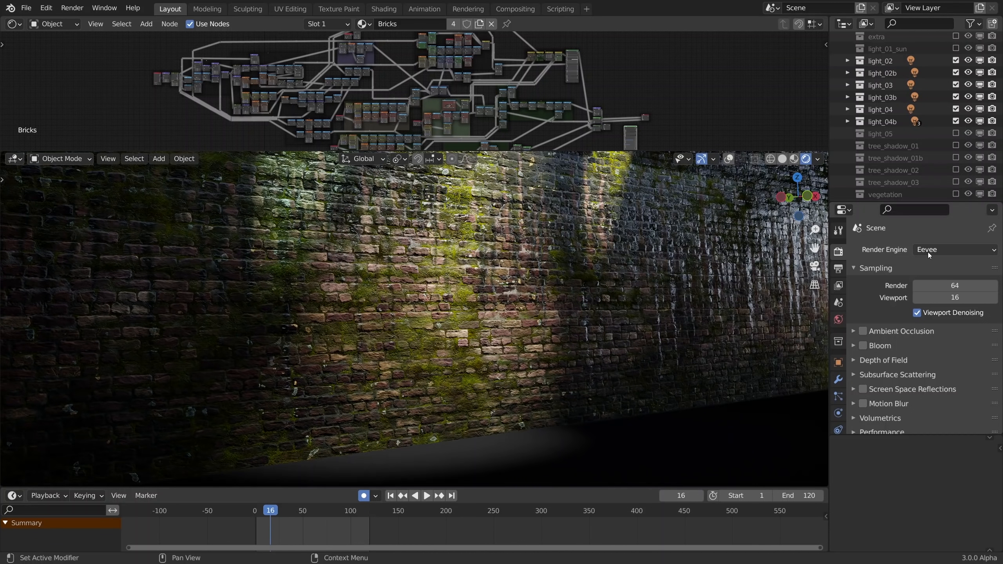
Step: Switch the render engine from Eevee back to Cycles
click(953, 249)
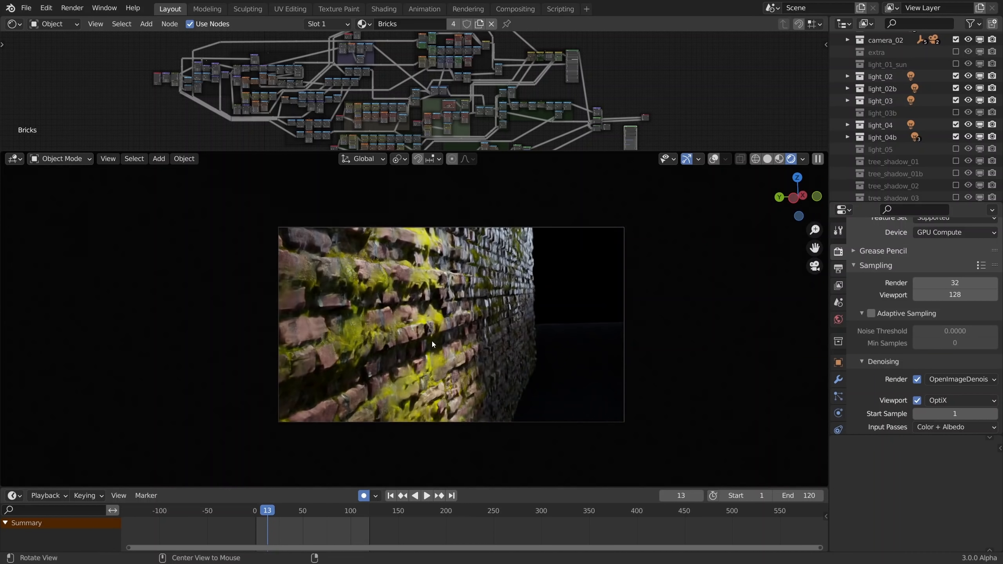
Step: Raise the wall Subdivision modifier's viewport level to 6, keeping render at 4
click(839, 379)
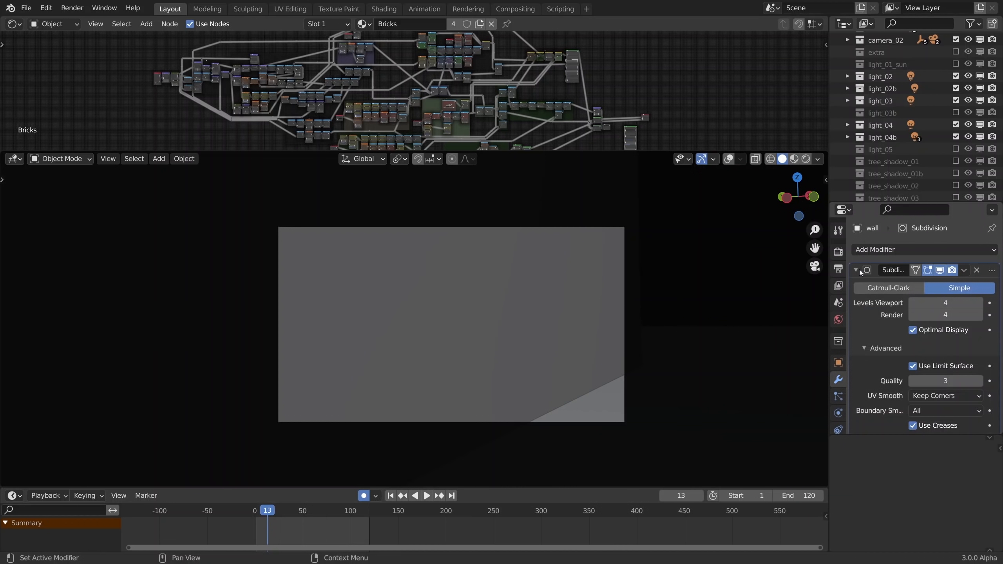
mouse_move(976, 333)
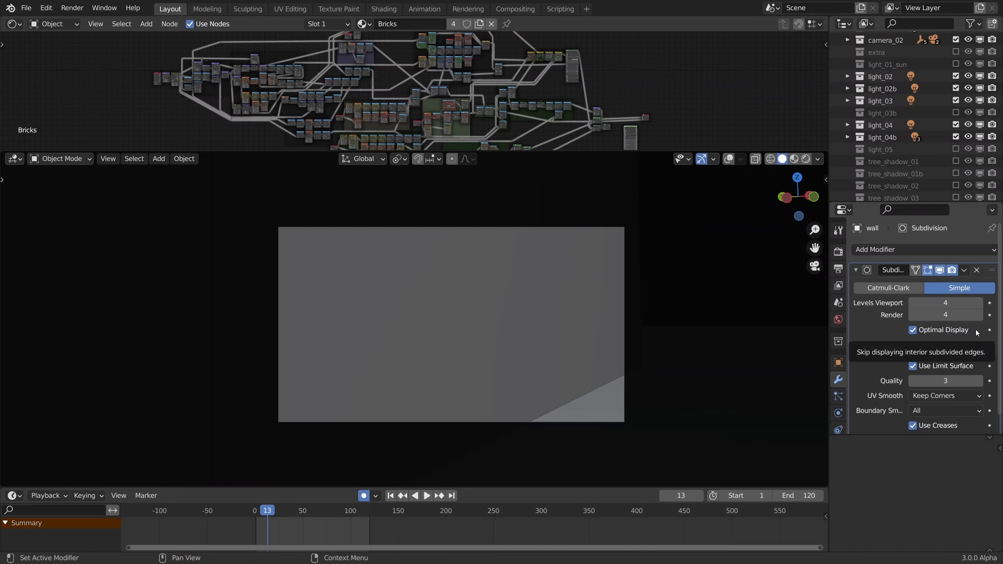
click(945, 303)
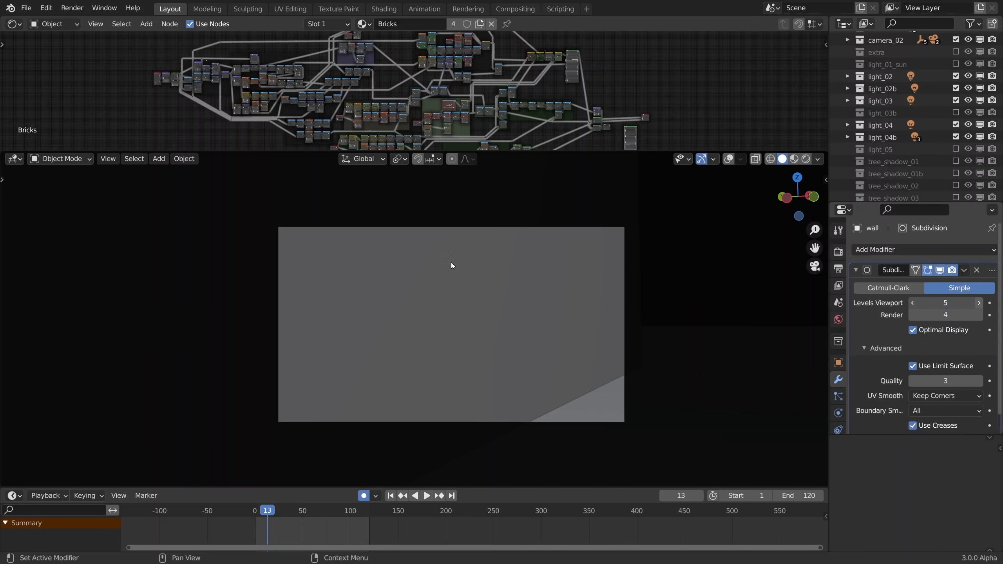
click(979, 302)
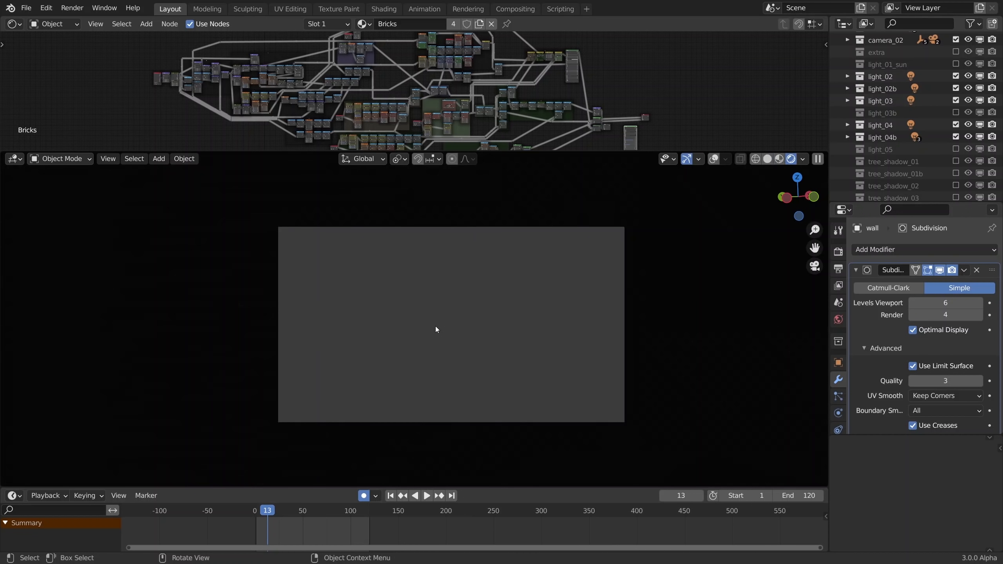
mouse_move(432, 306)
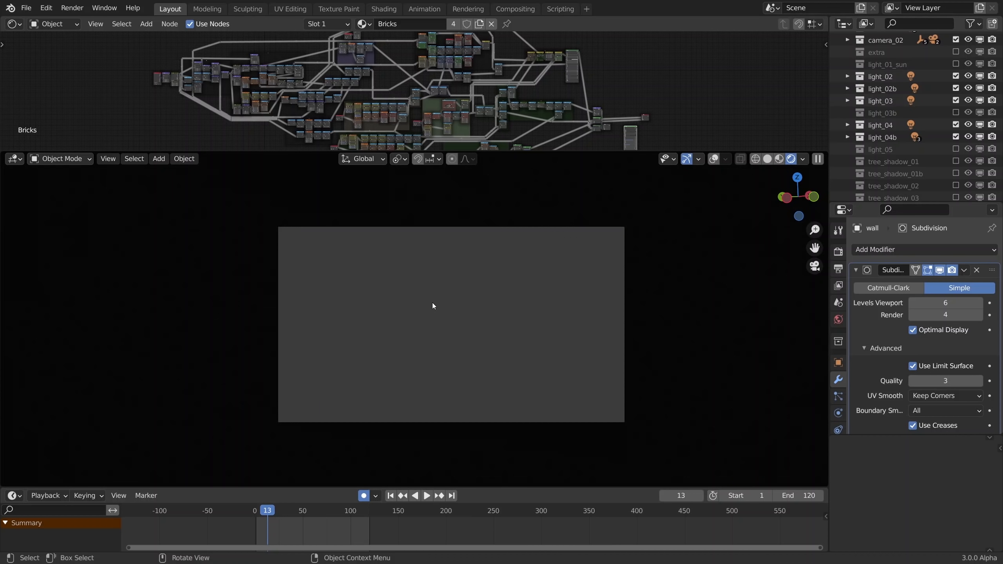